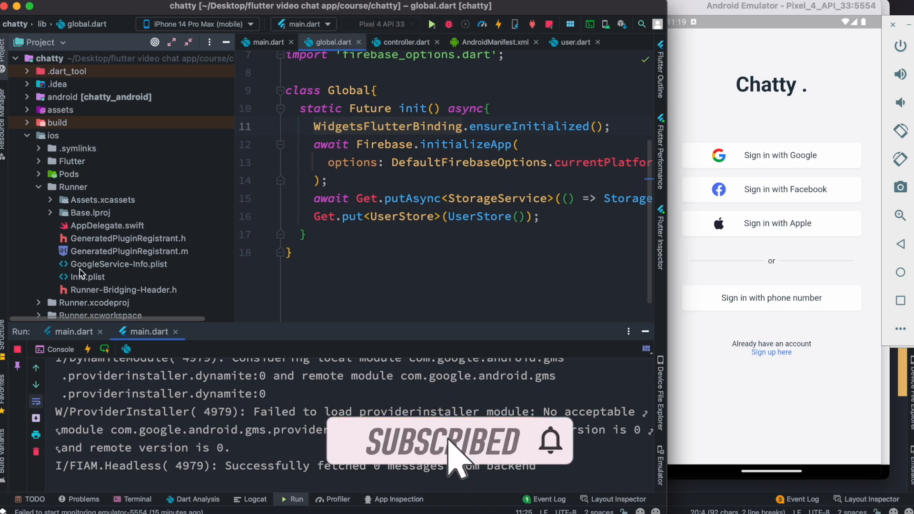
Step: Open ios/Runner/GoogleService-Info.plist and select its REVERSED_CLIENT_ID string value
left_click(116, 263)
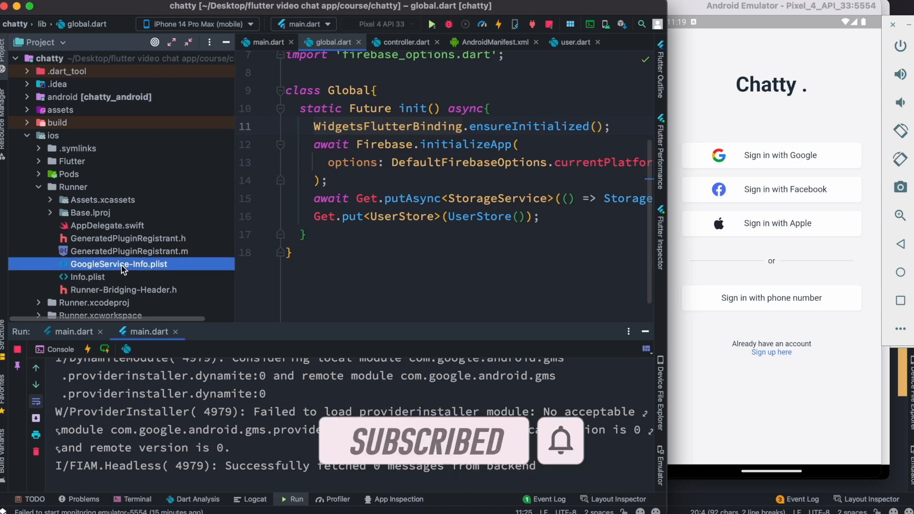
double_click(116, 264)
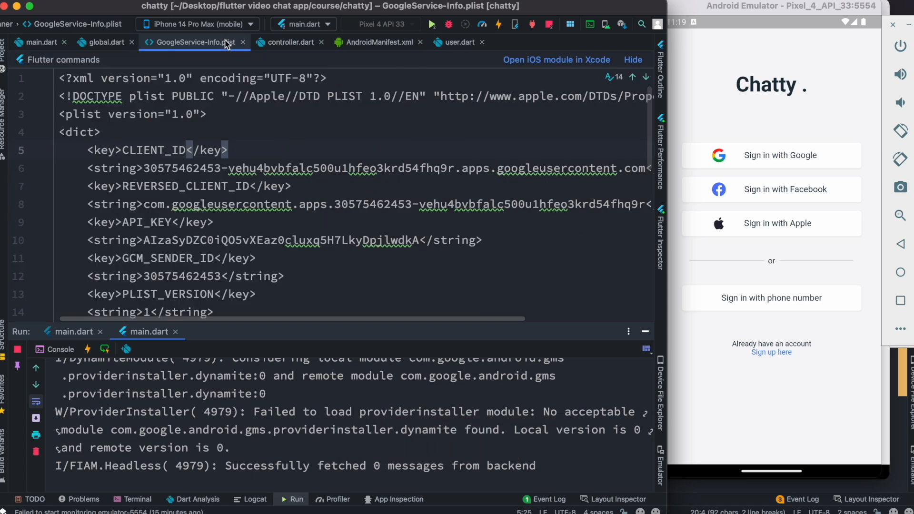
mouse_move(481, 274)
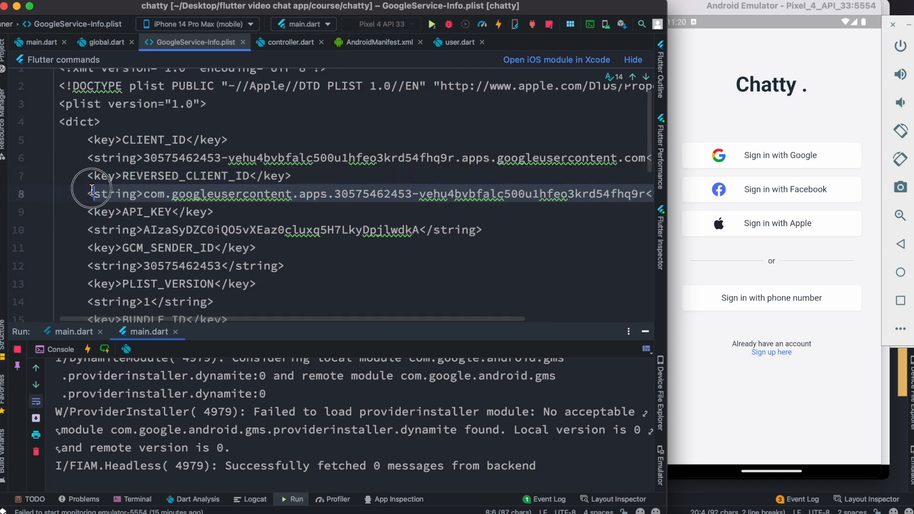
left_click(87, 193)
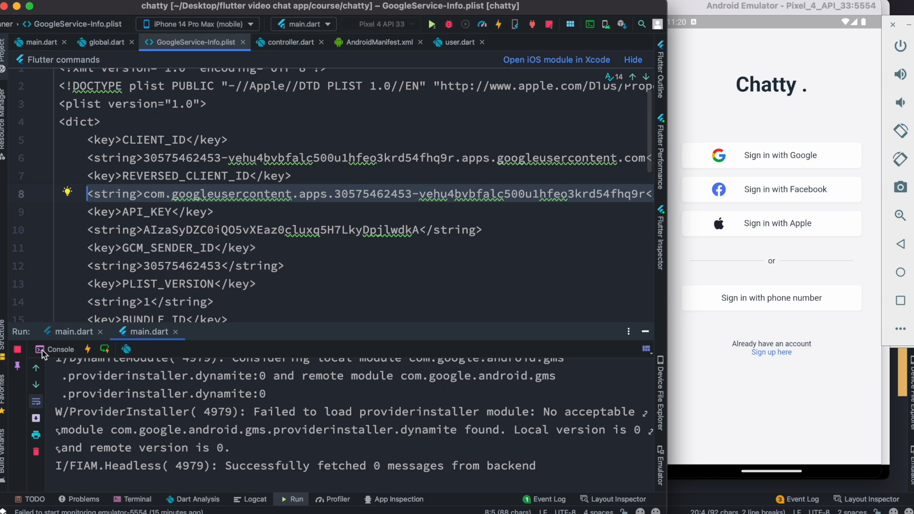
Step: Open Info.plist and locate the CFBundleURLSchemes string for the new reversed client ID
left_click(45, 354)
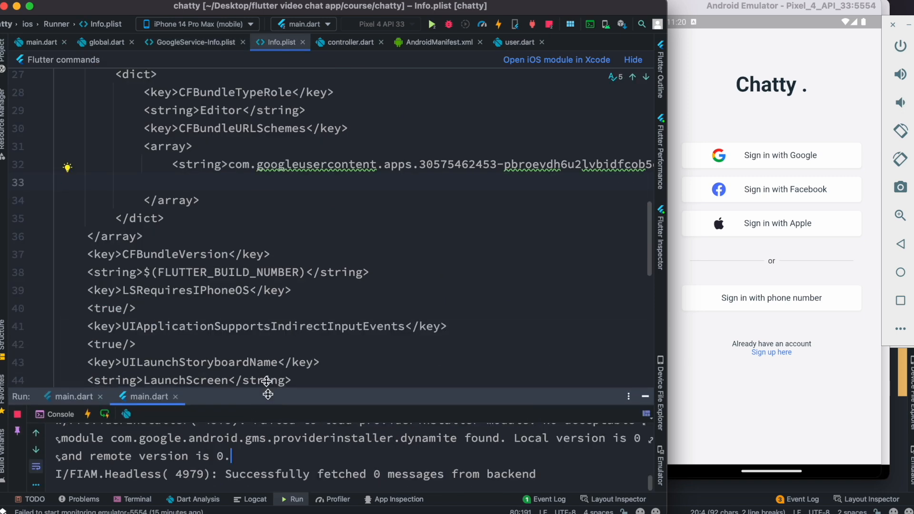
scroll("right", 3)
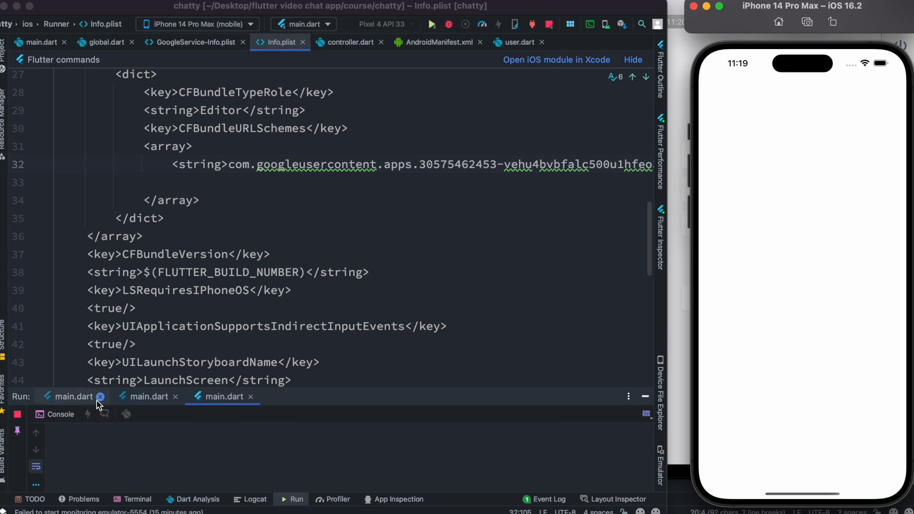
Step: Close the old main.dart run console while Chatty launches on the iPhone 14 Pro Max simulator
left_click(100, 396)
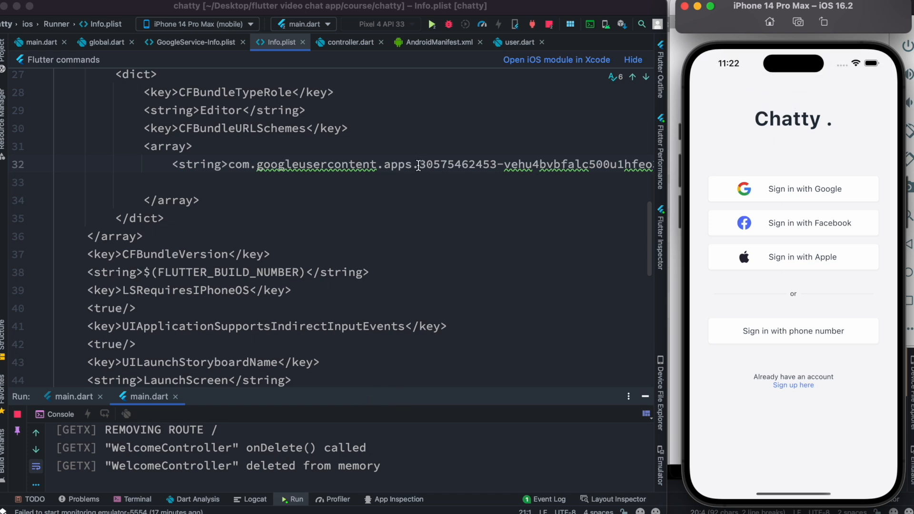
mouse_move(552, 164)
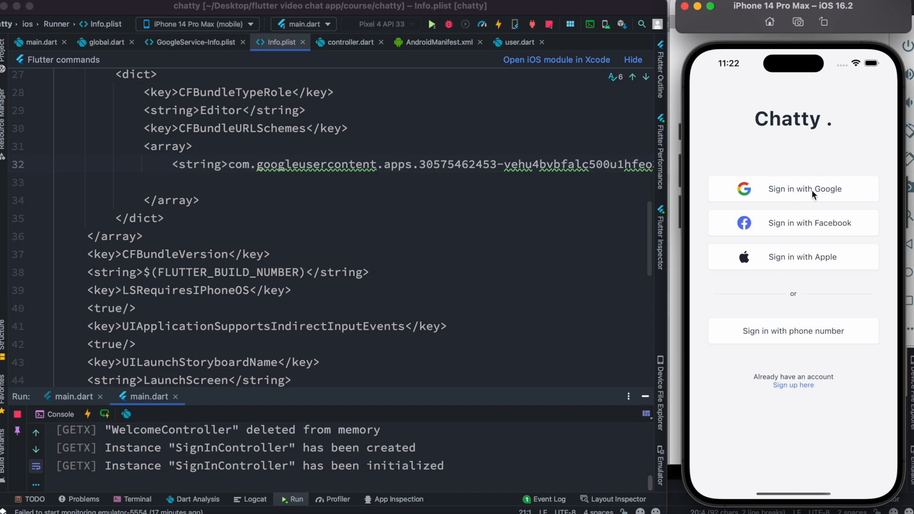
left_click(793, 189)
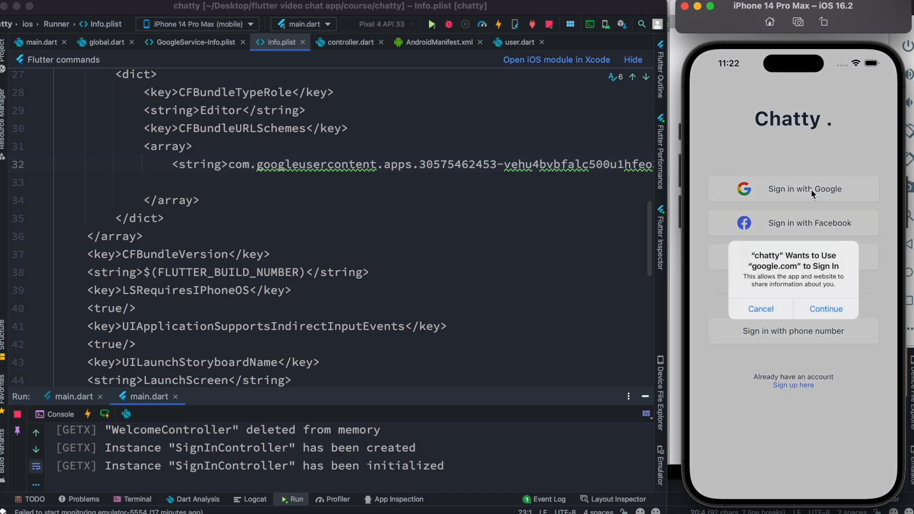
left_click(825, 309)
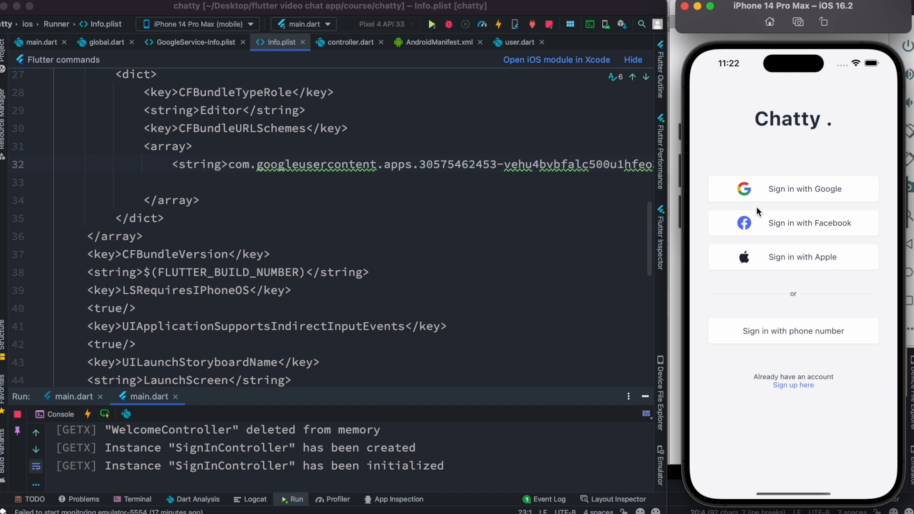
mouse_move(689, 220)
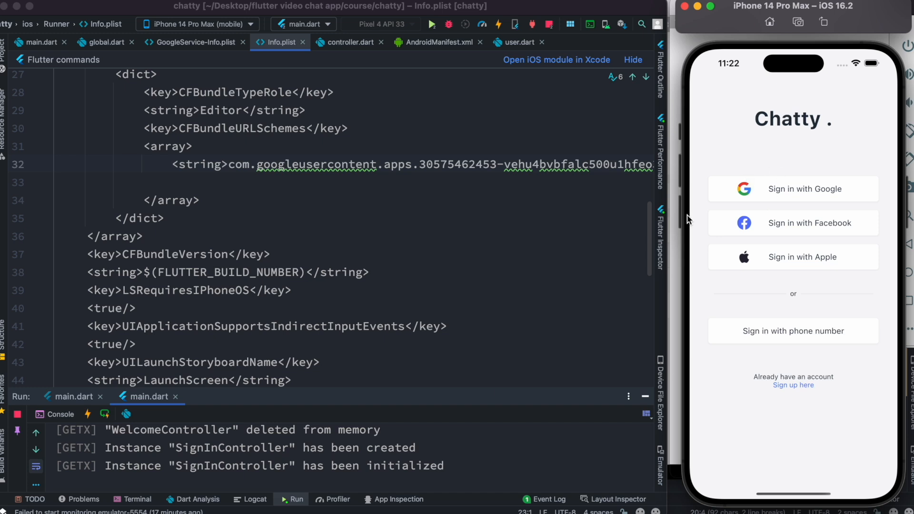